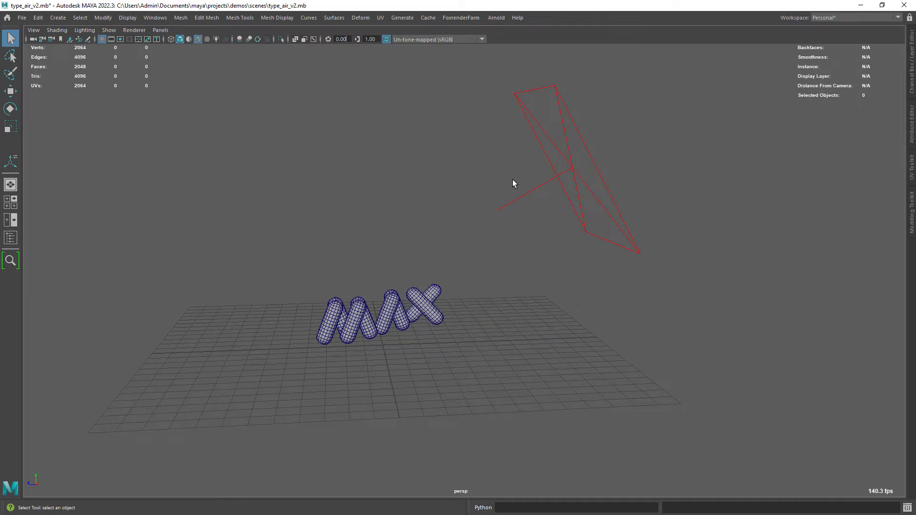
- Show the Attribute Editor and maximize the persp view onto the MAX tubes
click(564, 170)
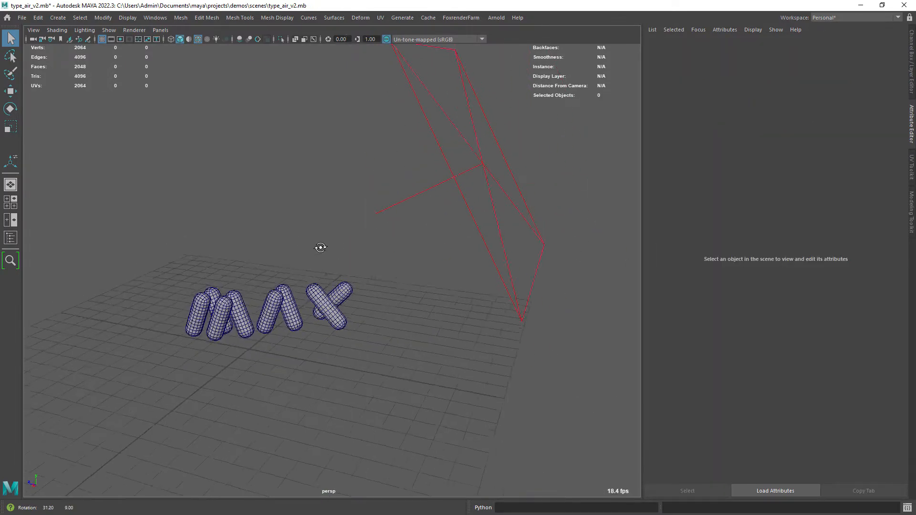
key(space)
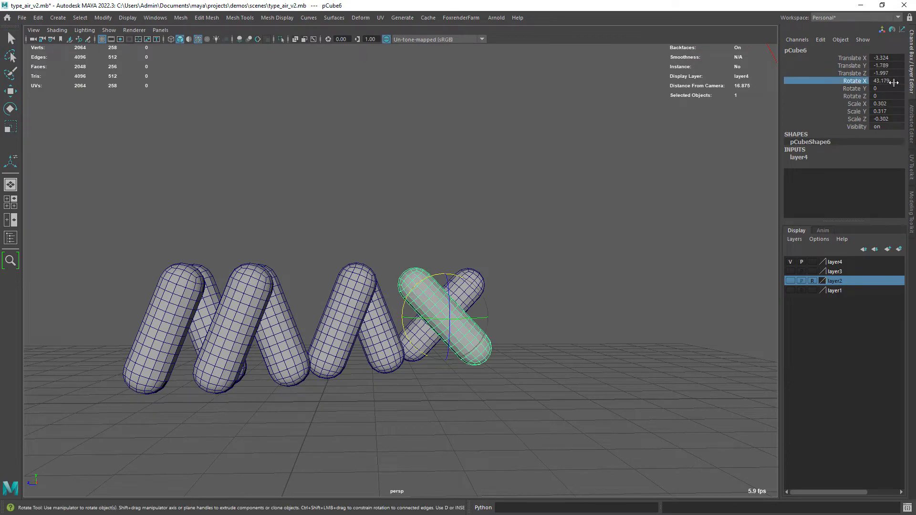
- Look through renderCAM, confirm pCube6's planar UV projection and close the UV Editor
click(34, 30)
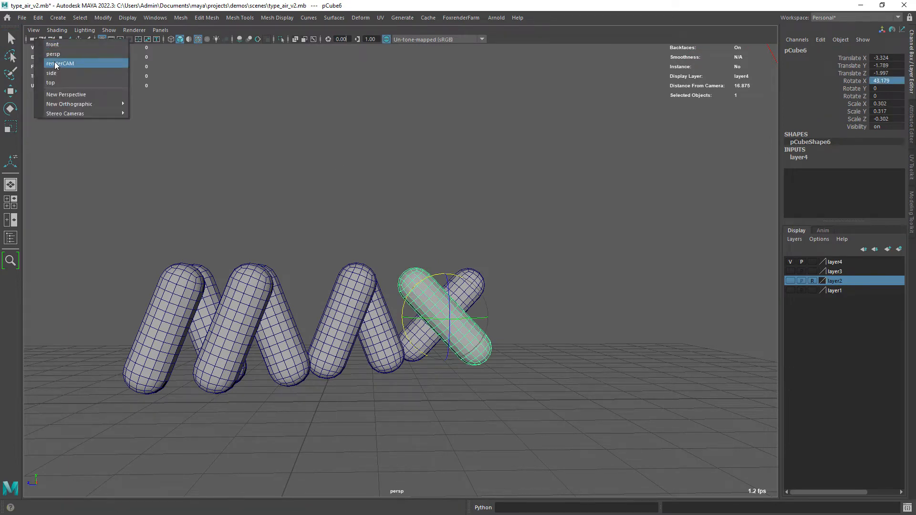
click(59, 63)
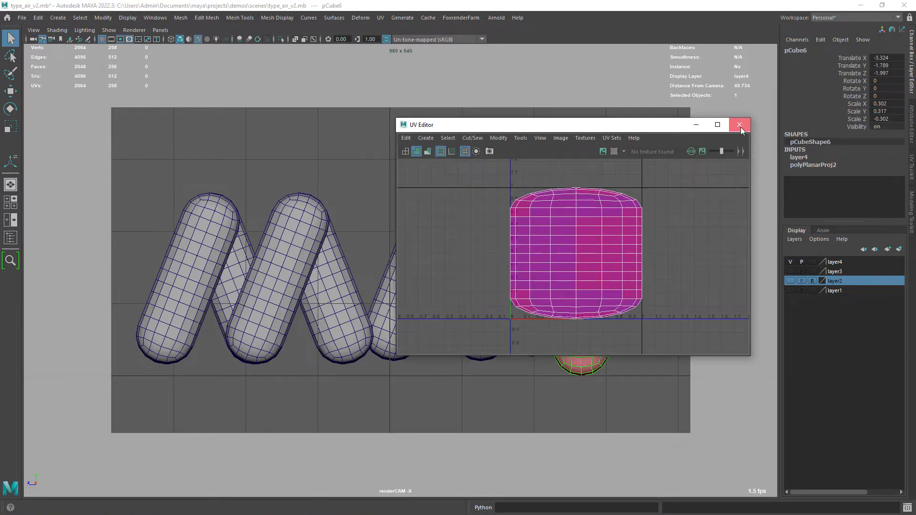
click(739, 124)
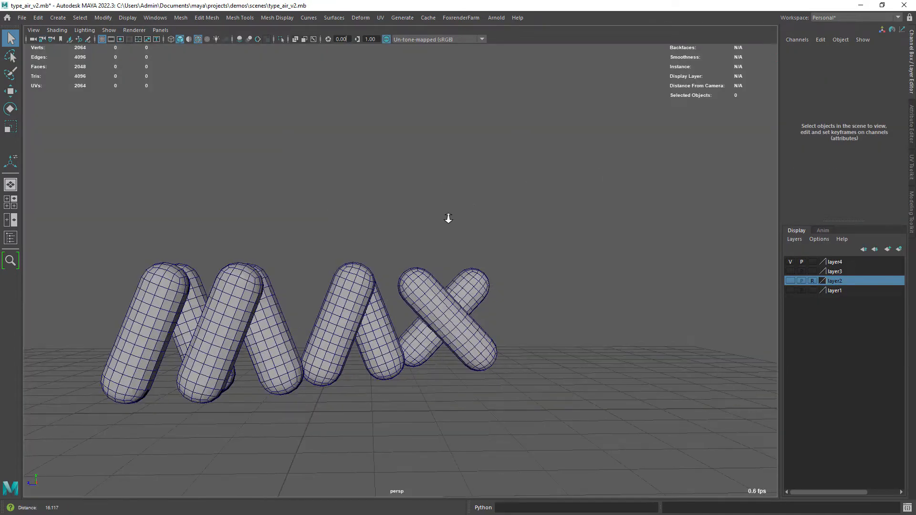
drag(448, 218, 248, 186)
text(ramp)
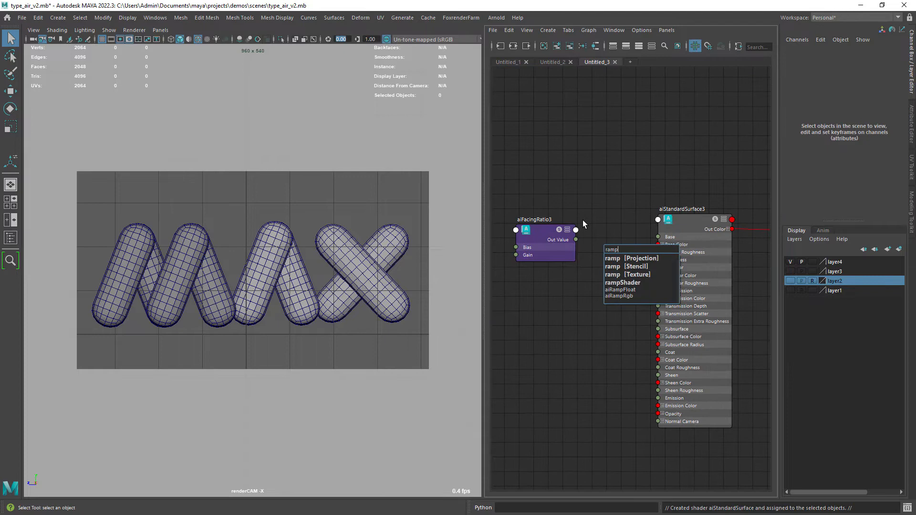
- Create an aiRampRgb node to feed the facing-ratio shading
click(617, 296)
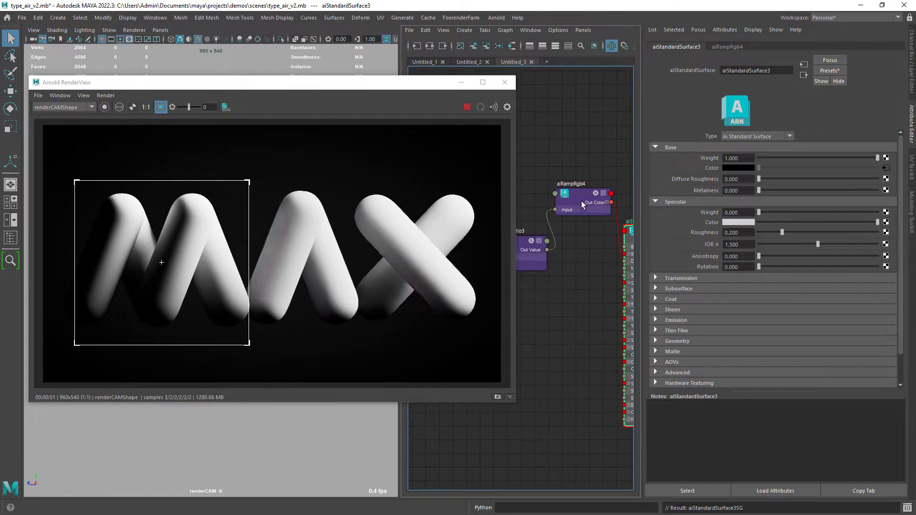
- Set the aiRampRgb4 type and preview the white glowing-edge letters in Arnold RenderView
click(570, 198)
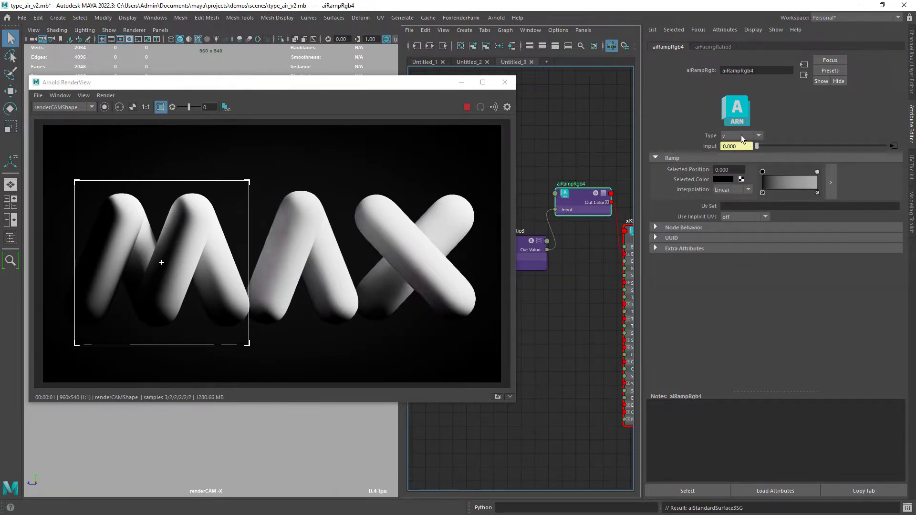
click(757, 135)
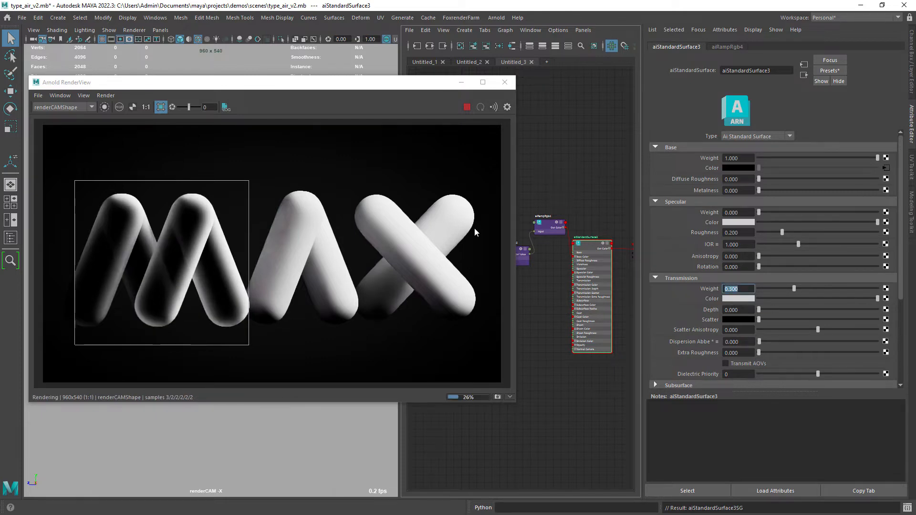
click(503, 82)
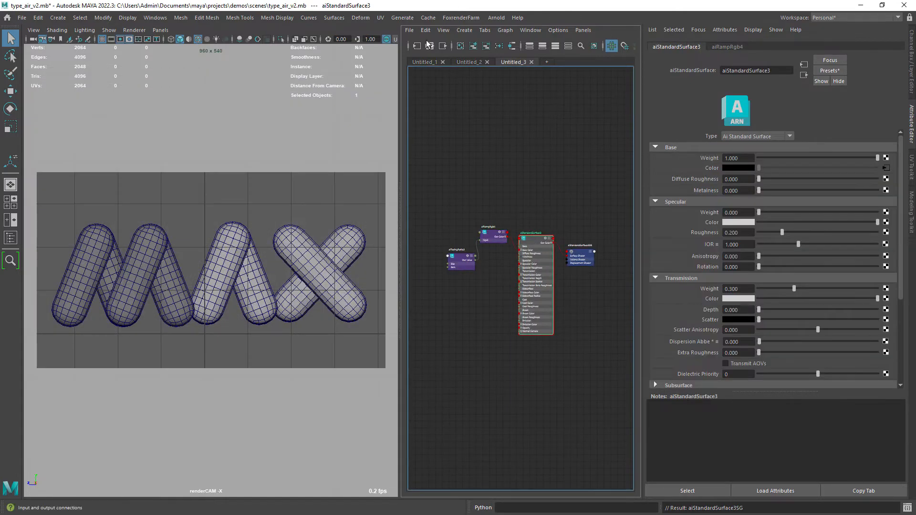
- Add a circular aiRampRgb and connect its outColor to aiRampRgb5's ramp colour
drag(215, 207, 379, 266)
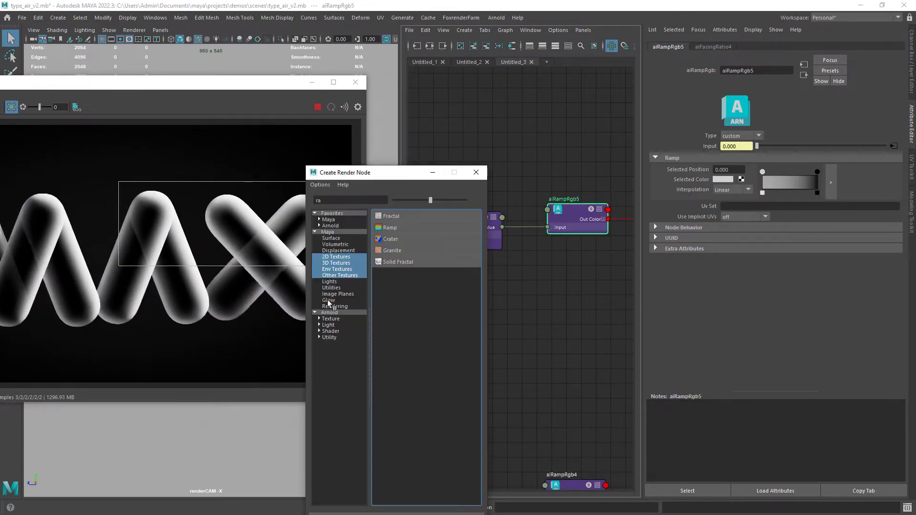
click(329, 336)
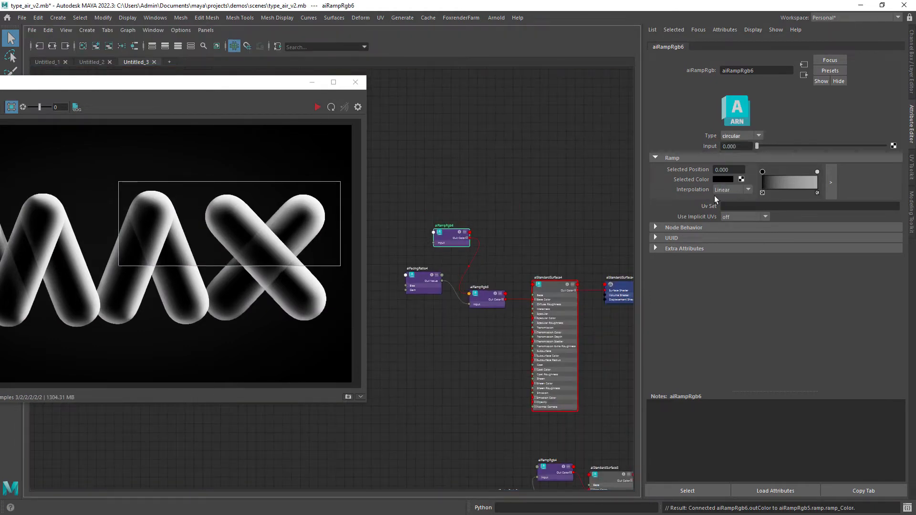
click(316, 107)
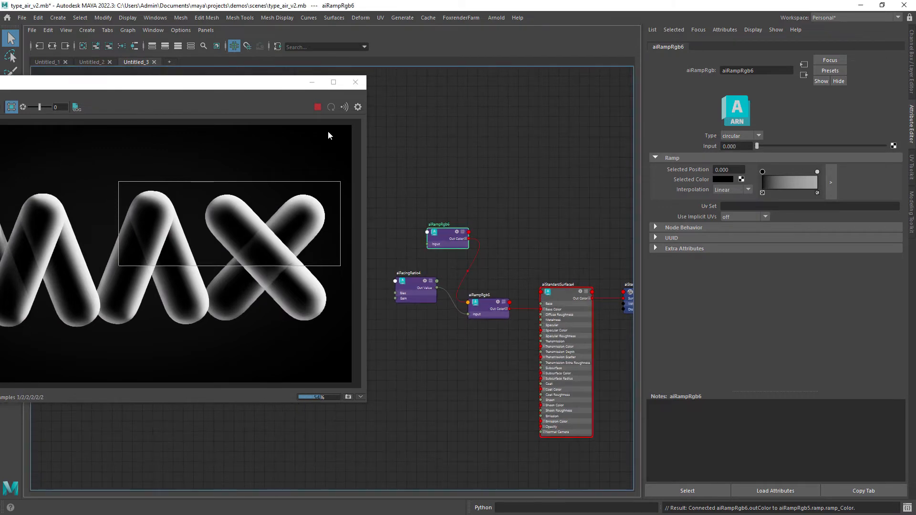
- Route the circular ramp through aiUvTransform and raise its repeat to 35 for a dot pattern
click(532, 256)
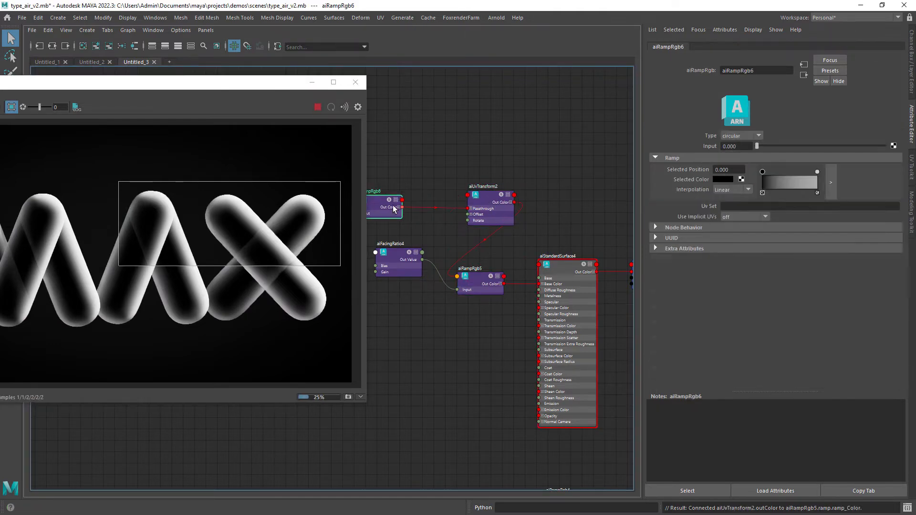
drag(761, 171, 799, 172)
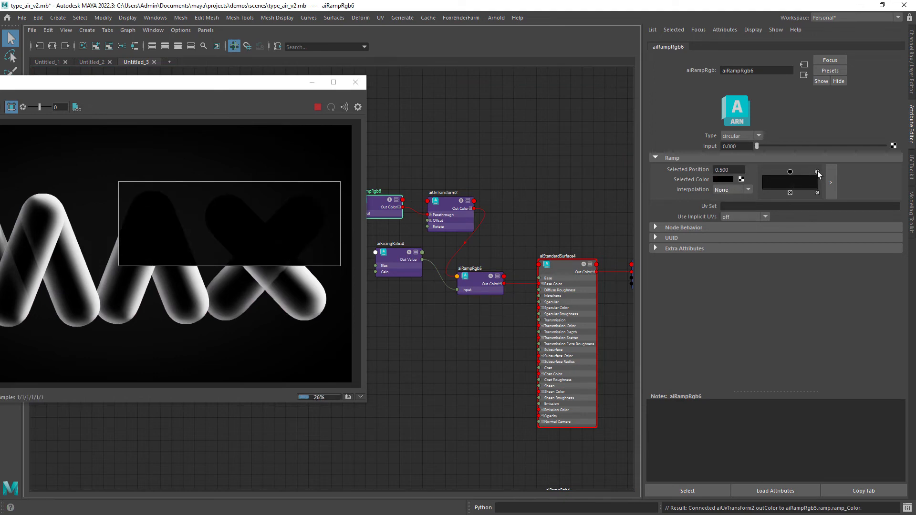
click(731, 189)
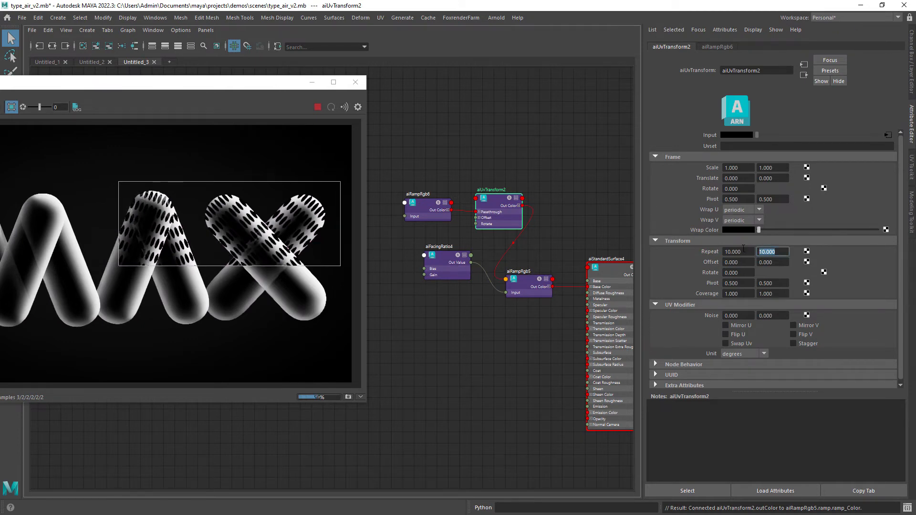
text(35.000)
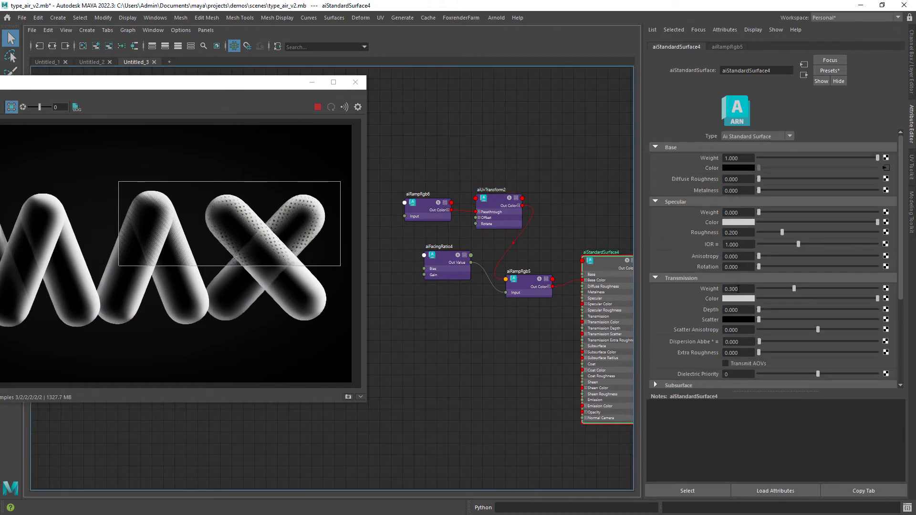
- Set aiStandardSurface4 transmission weight to 0.500 and re-render at 1920×1080
text(0.500)
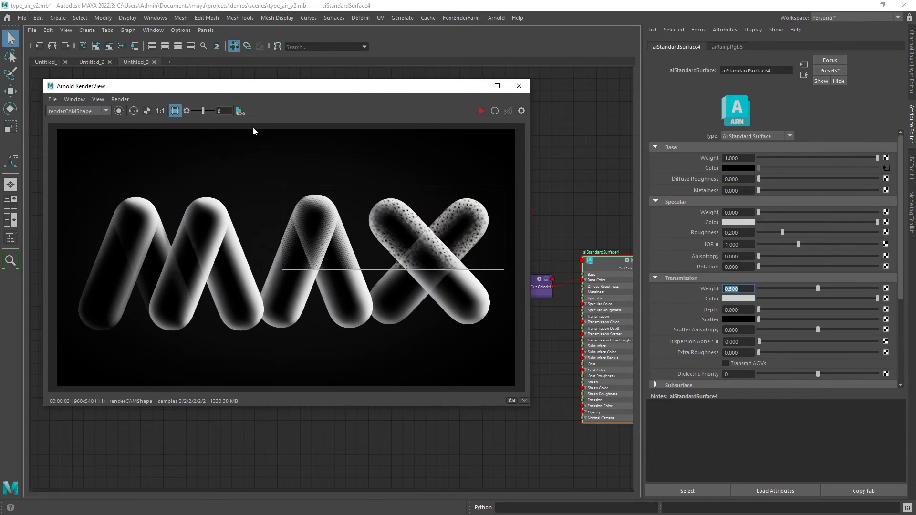
click(521, 111)
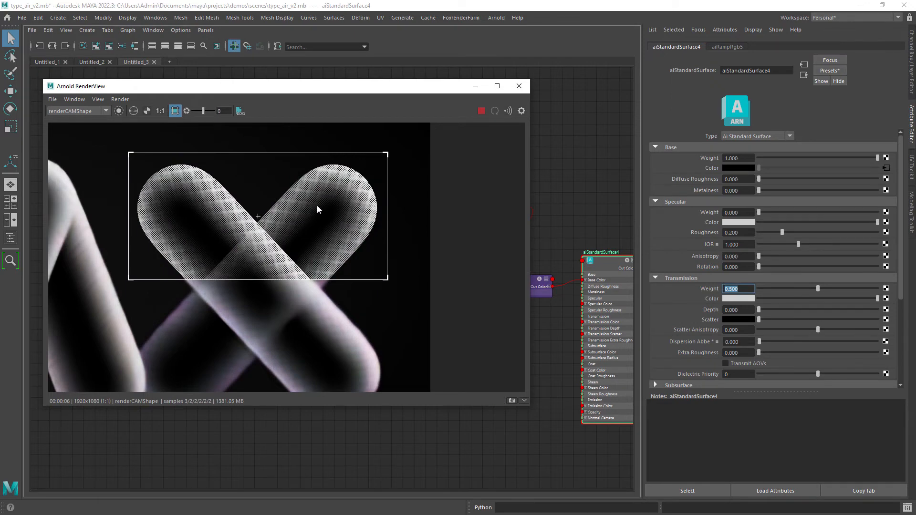
mouse_move(189, 224)
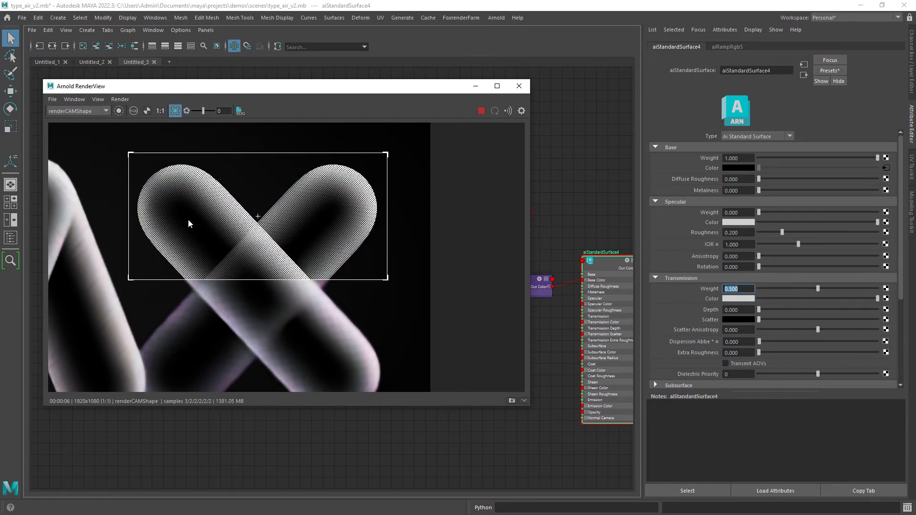
mouse_move(319, 189)
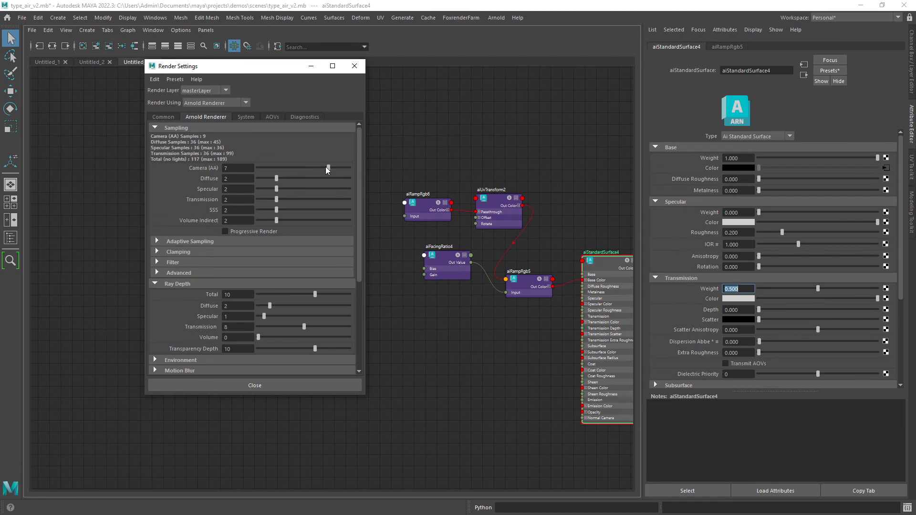
- Raise Arnold Camera (AA) samples and add the aiImagerDenoiserOidn imager
click(480, 110)
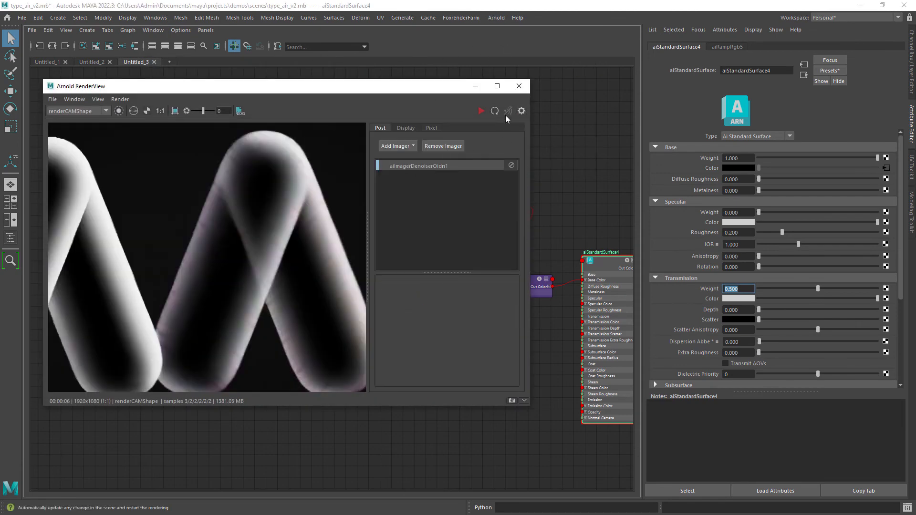
click(496, 86)
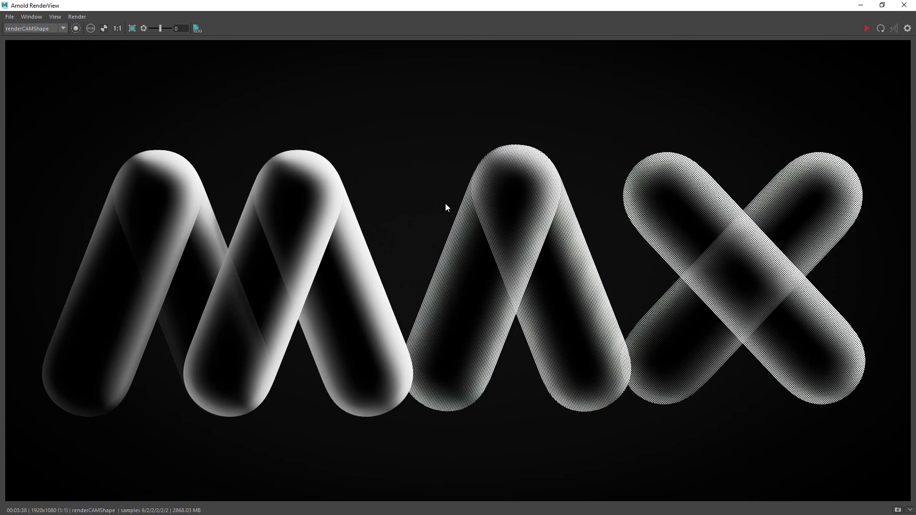
mouse_move(508, 304)
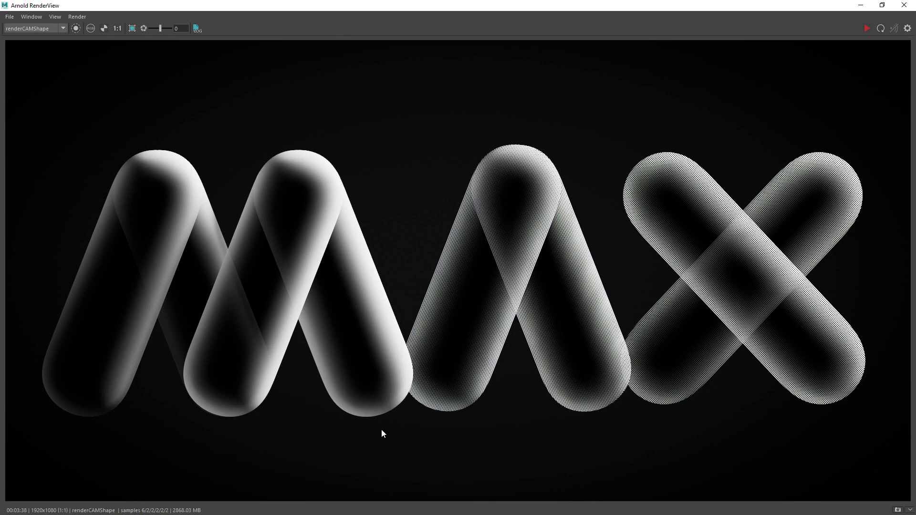
mouse_move(659, 64)
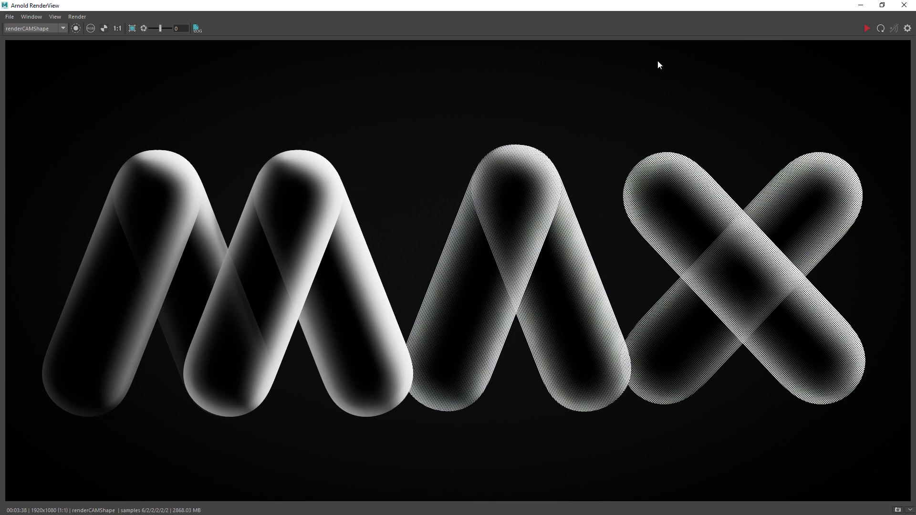